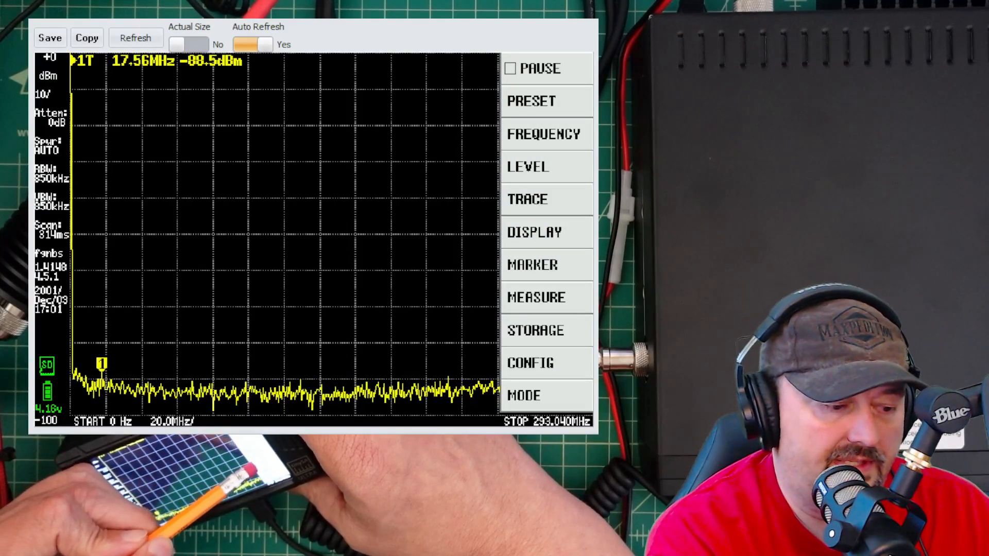
- Start a harmonic measurement and enter its fundamental frequency near 28.26 MHz
click(536, 297)
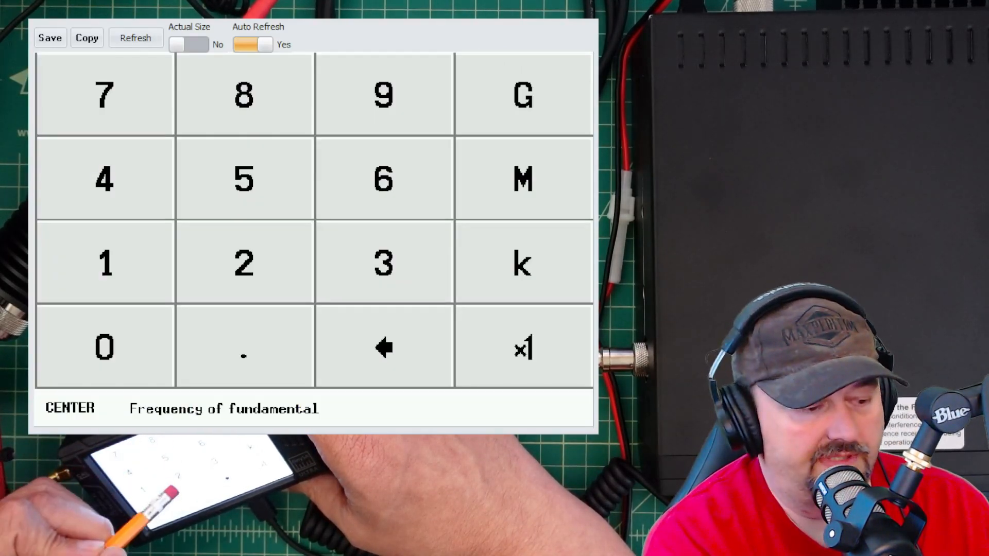
click(242, 348)
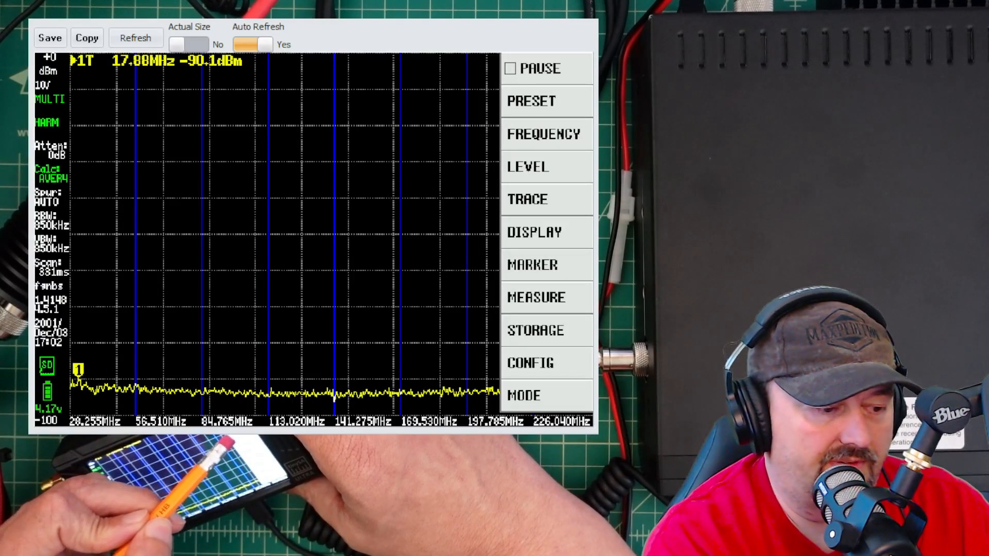
- In LEVEL's EXT GAIN entry, key in a minus sign and the digit 5
click(527, 166)
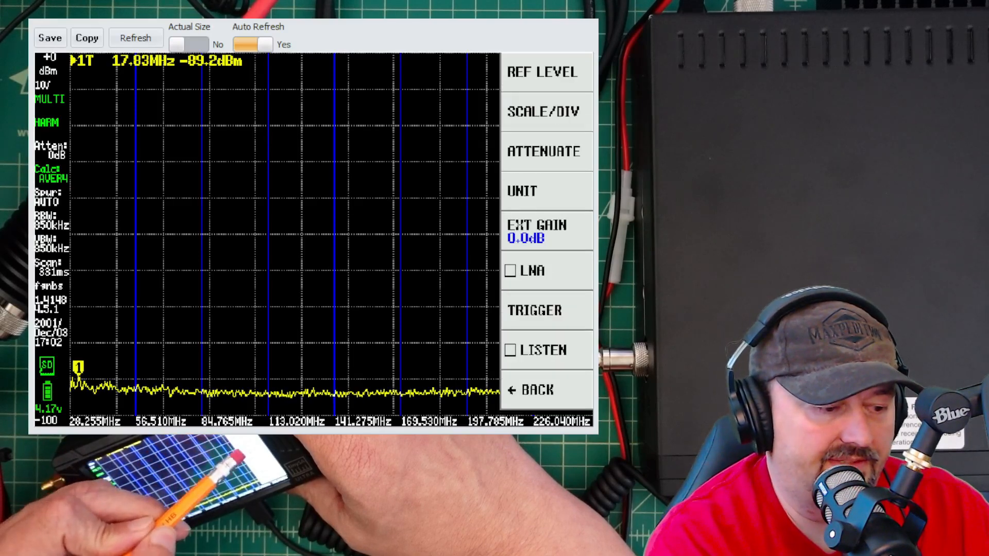
click(536, 230)
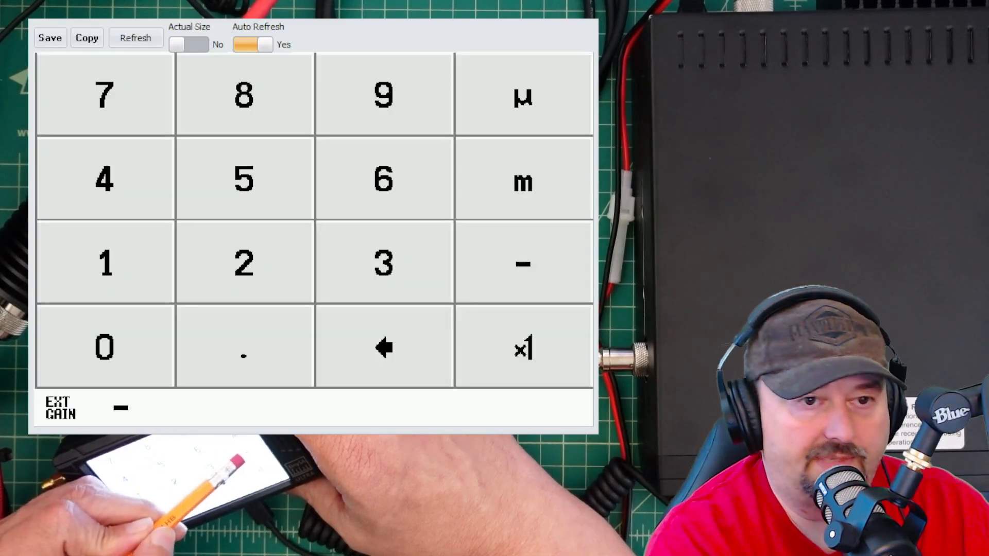
click(244, 179)
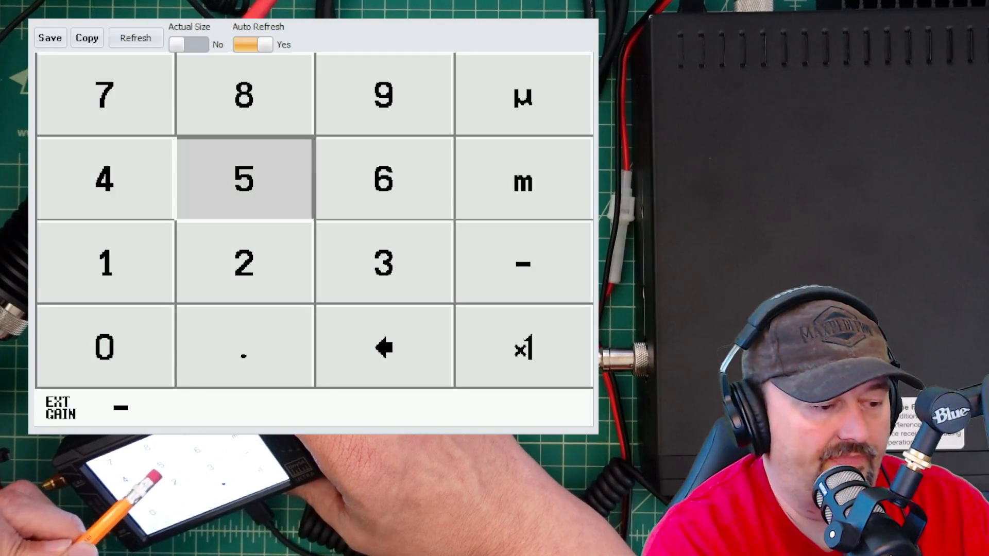
click(244, 178)
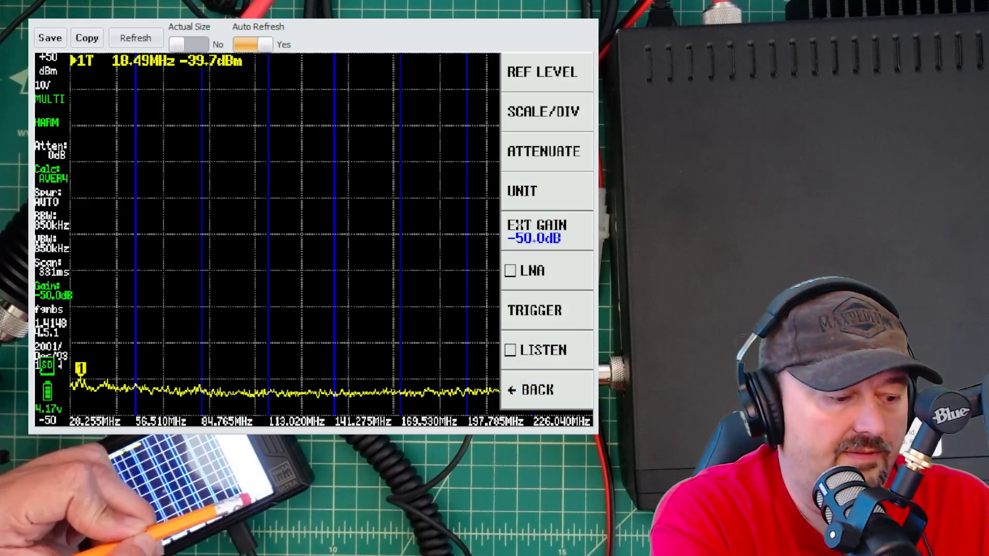
- Set the harmonic fundamental frequency to 24.94 MHz
click(531, 390)
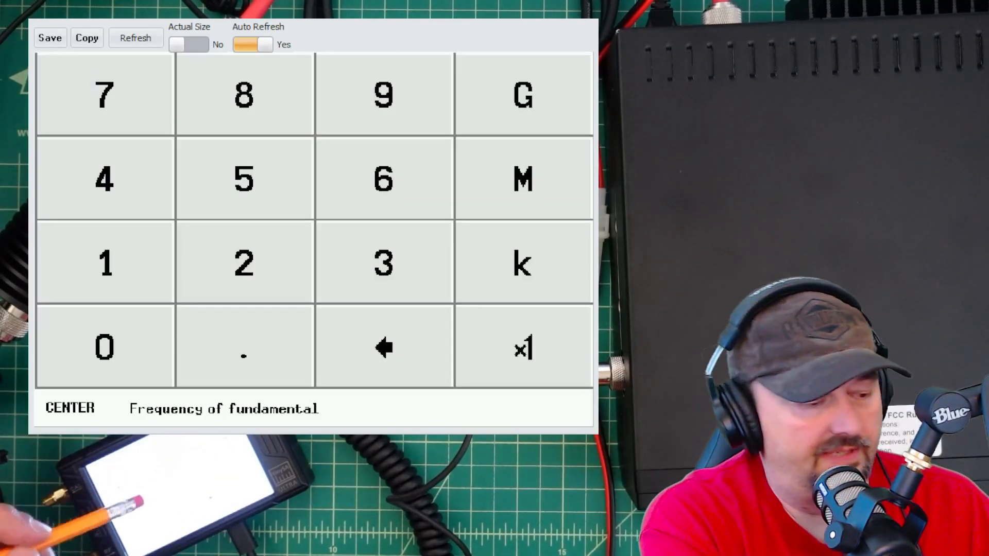
click(245, 347)
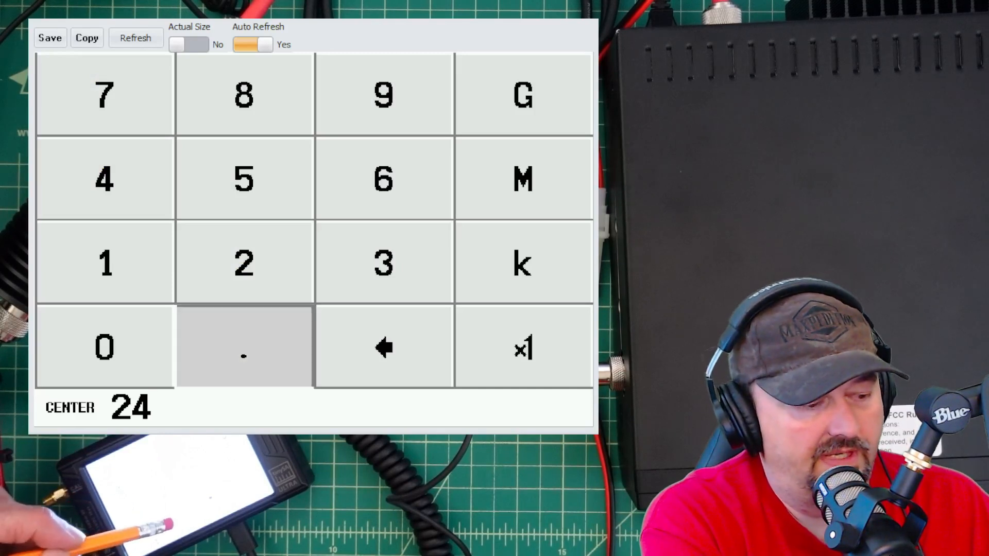
click(243, 347)
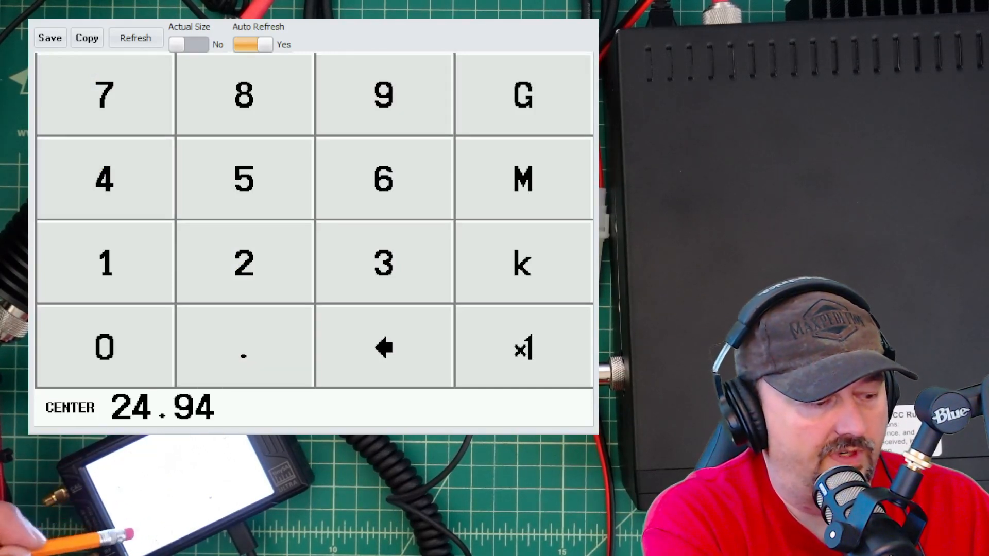
click(105, 348)
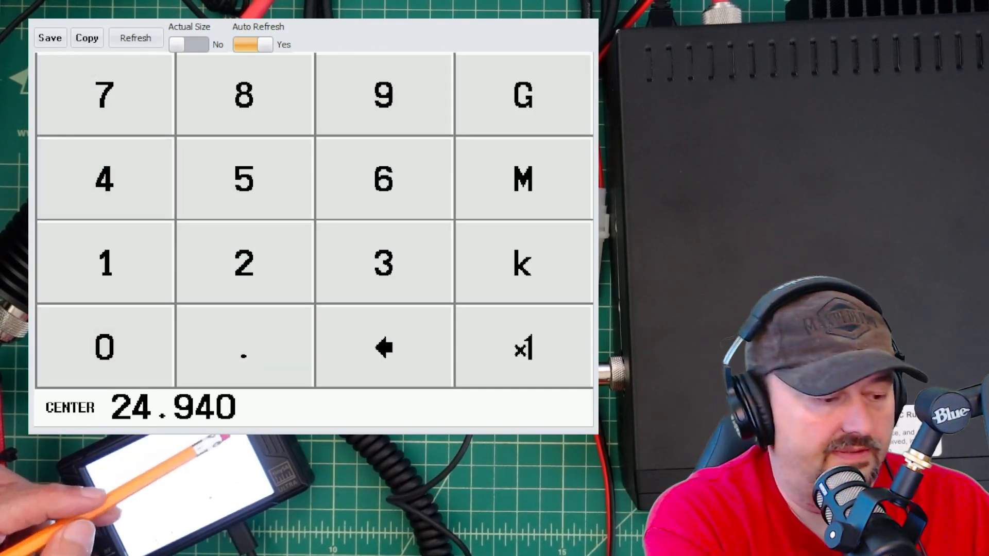
click(244, 262)
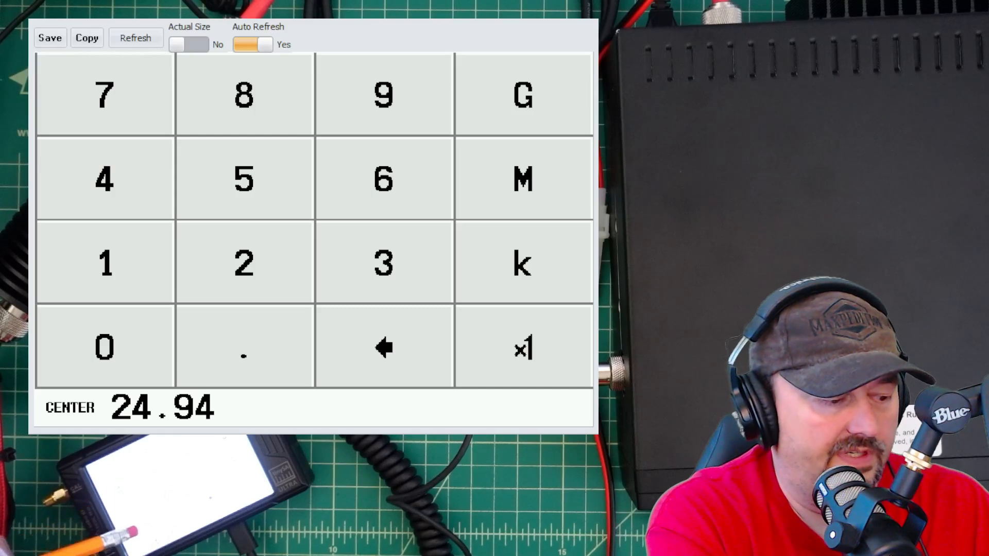
click(104, 347)
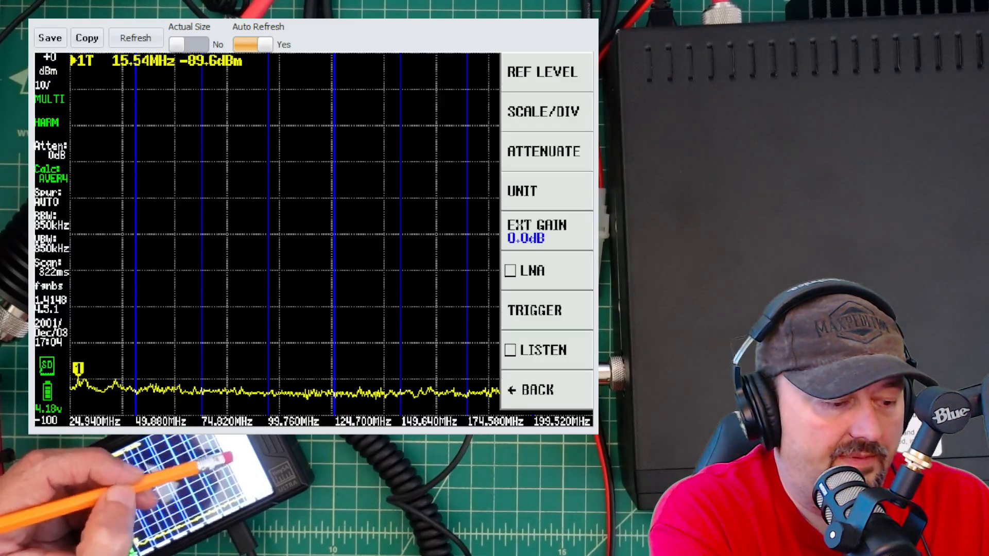
- Open the external gain entry again to re-enter a negative gain
click(542, 230)
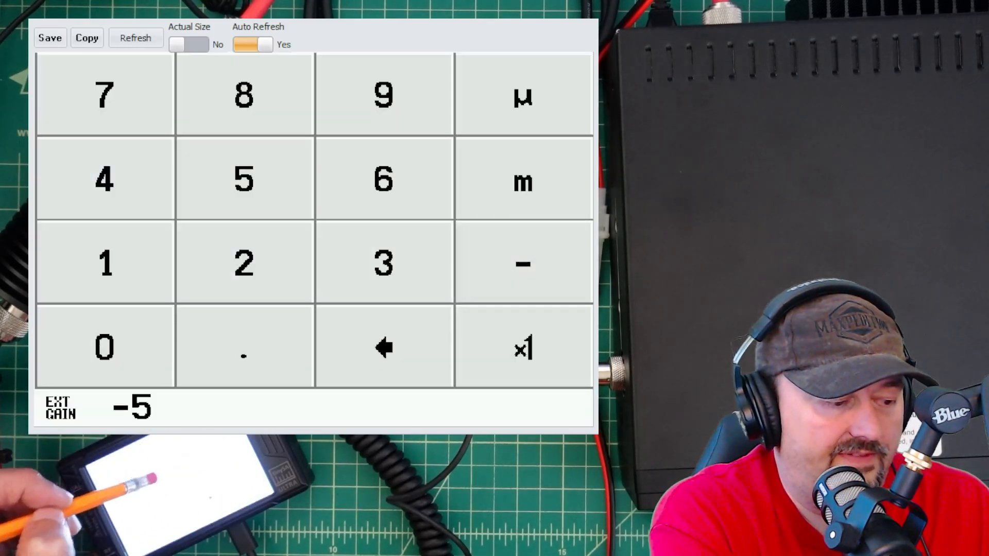